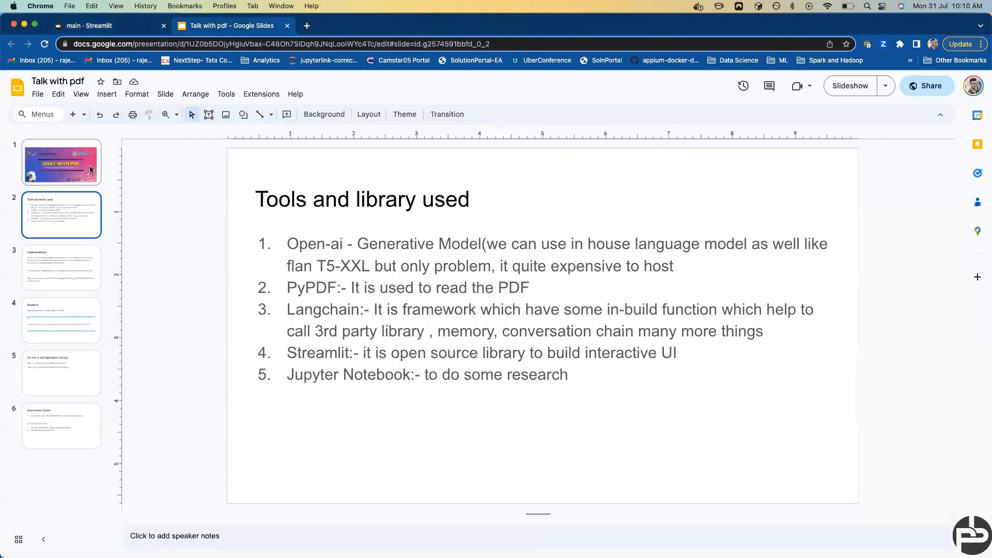
# - Show the 'Chat with PDF using LangChain and GPT-4' title slide from the first thumbnail
pyautogui.click(61, 162)
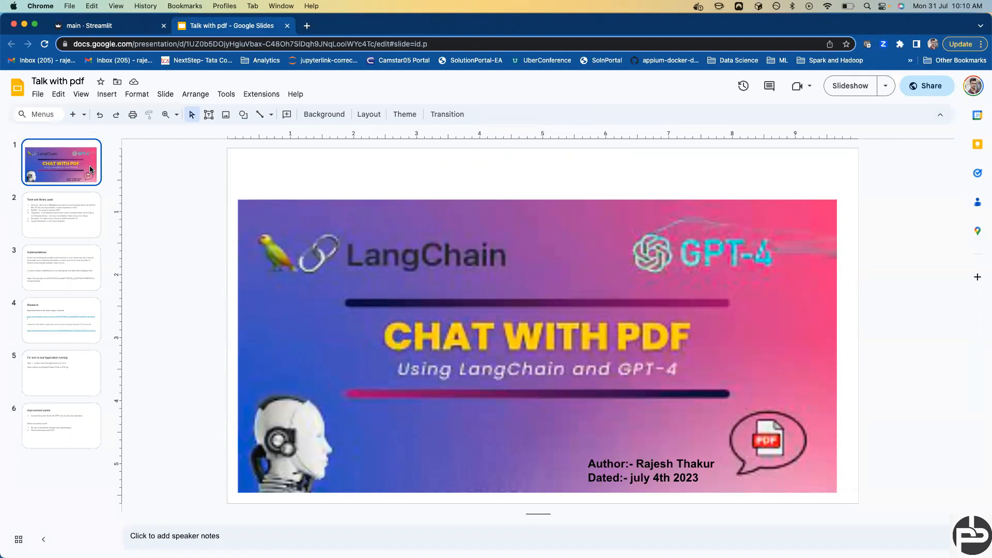
# - Show the second slide, 'Tools and library used', listing Open-ai, PyPDF, Langchain, Streamlit, Jupyter Notebook
pyautogui.click(61, 214)
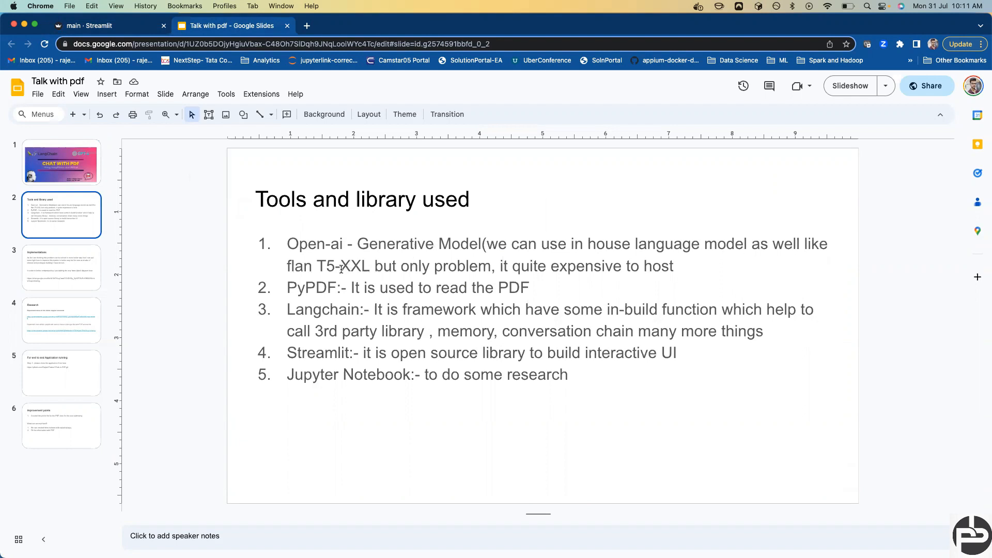
pyautogui.moveTo(327, 288)
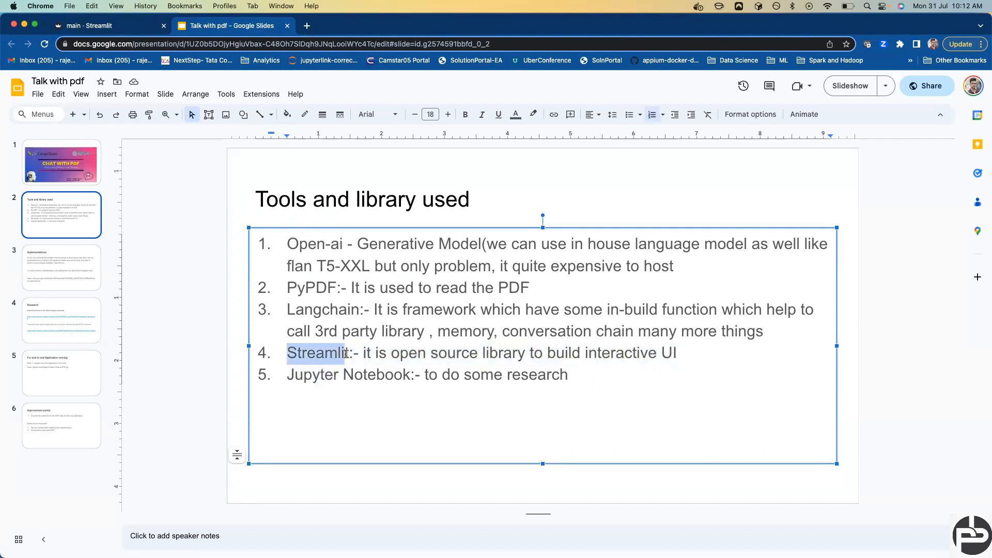
# - Highlight the Jupyter Notebook entry, then move to the third slide
pyautogui.click(347, 353)
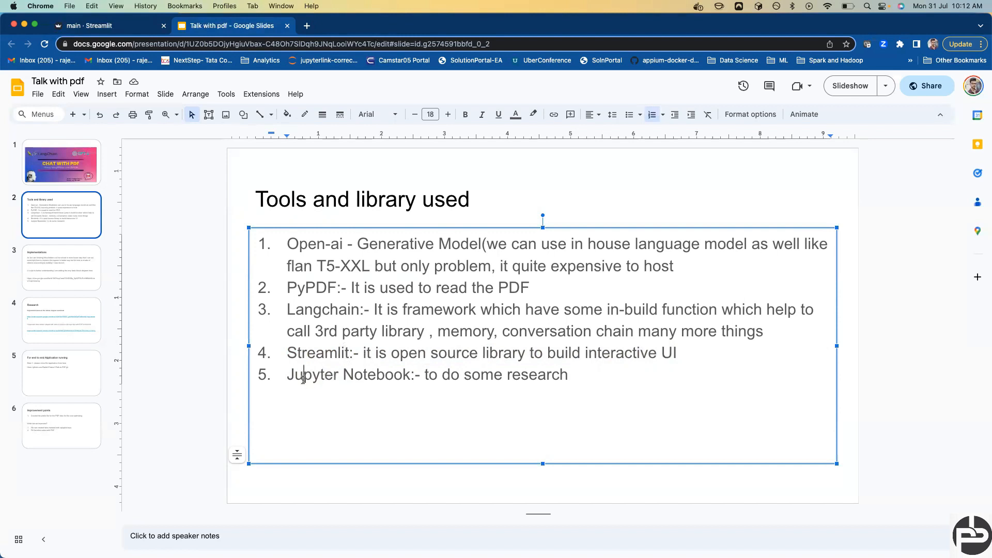
pyautogui.doubleClick(313, 375)
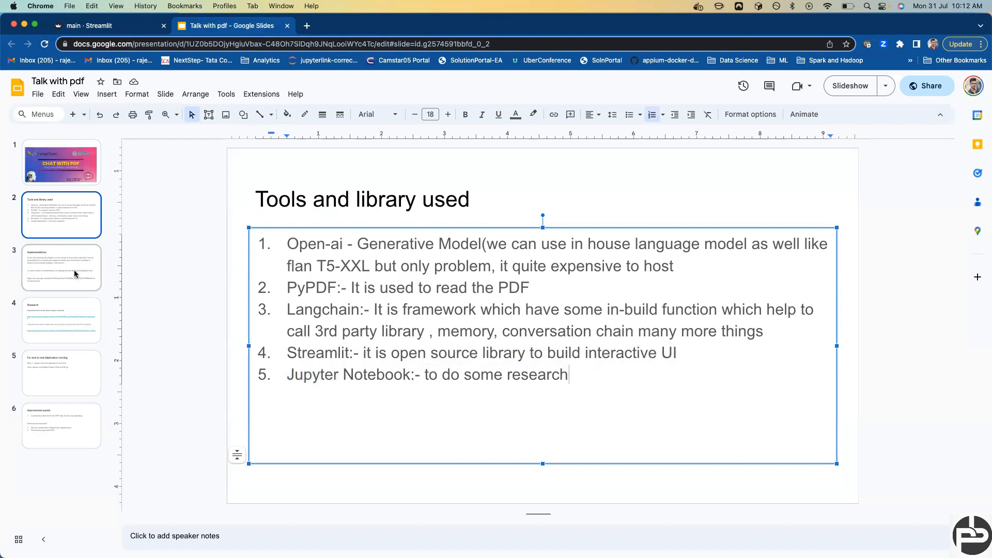
pyautogui.click(61, 267)
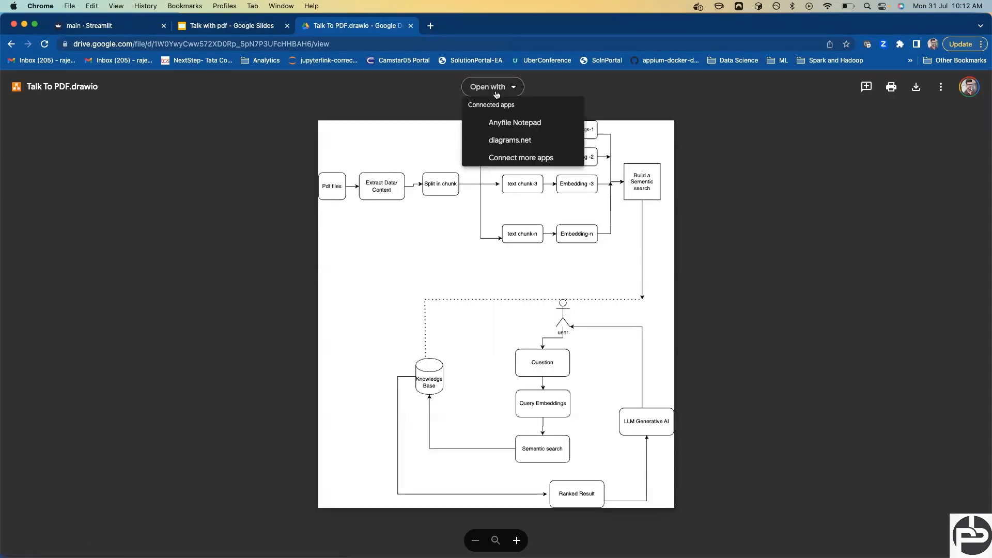
# - Choose diagrams.net from Google Drive's Open with menu for Talk To PDF.drawio
pyautogui.click(510, 140)
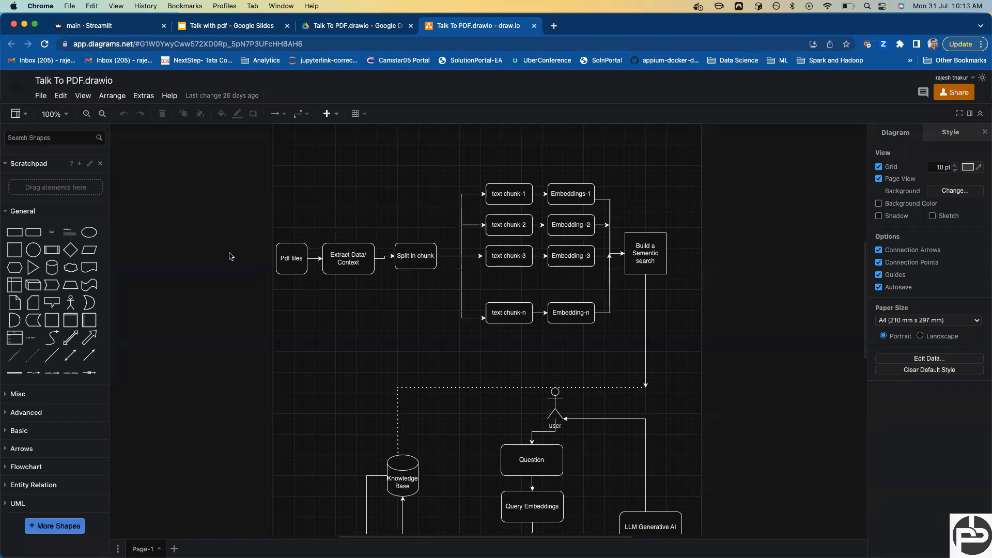
pyautogui.click(291, 257)
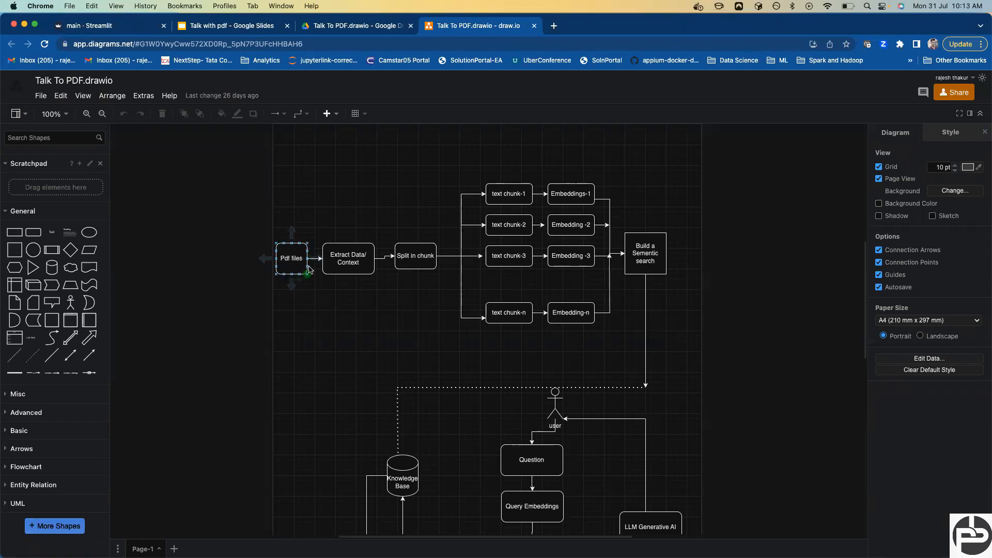
pyautogui.moveTo(274, 258)
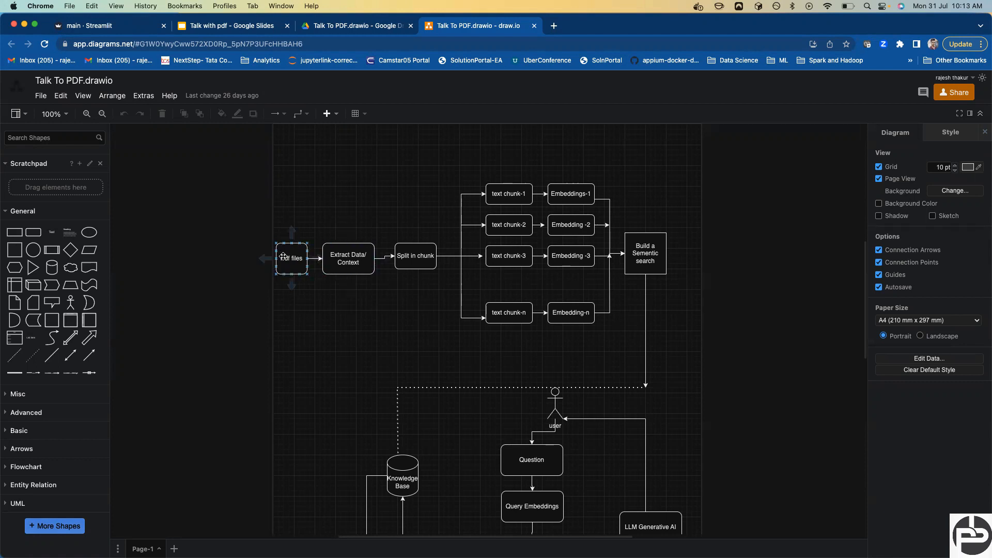
pyautogui.click(348, 258)
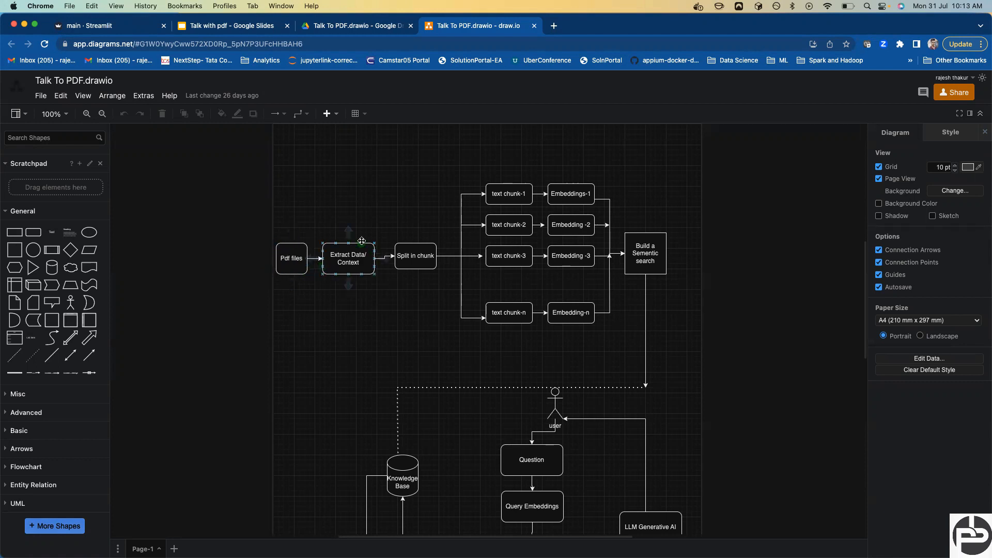
pyautogui.moveTo(366, 265)
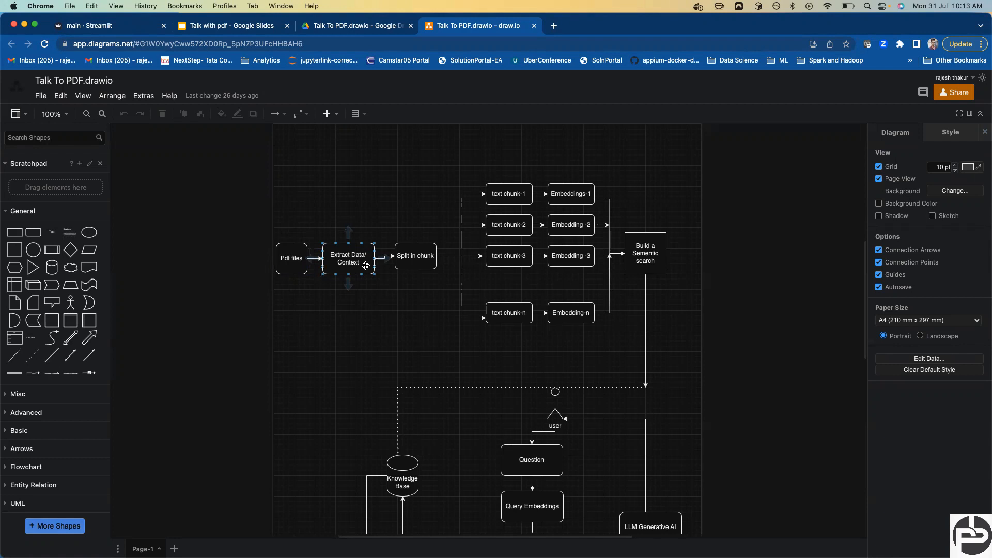
pyautogui.click(415, 256)
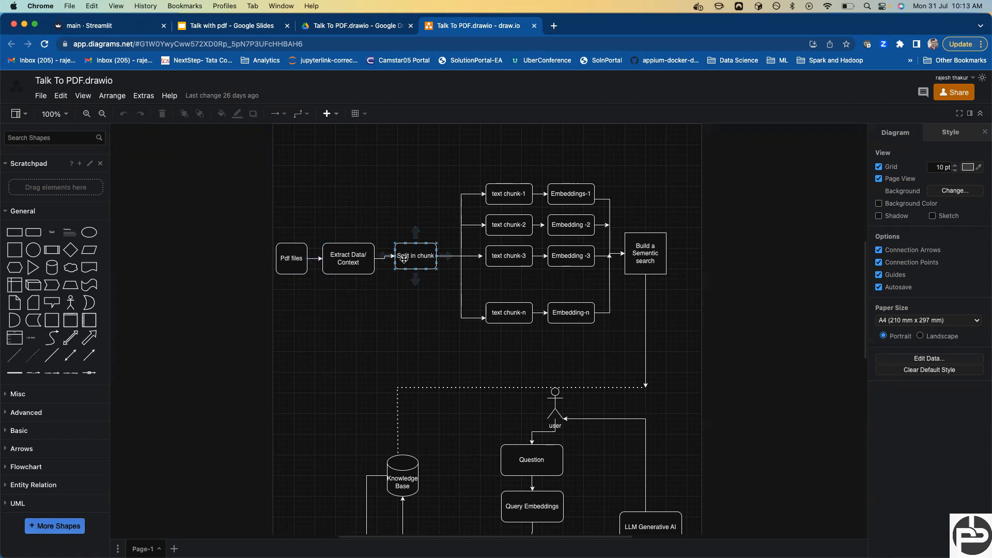
pyautogui.moveTo(425, 263)
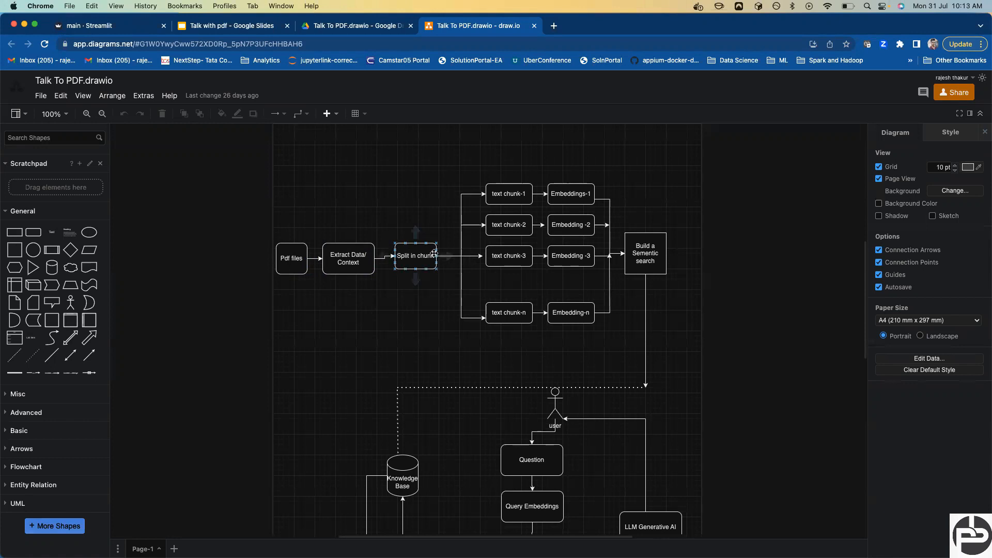
pyautogui.click(449, 238)
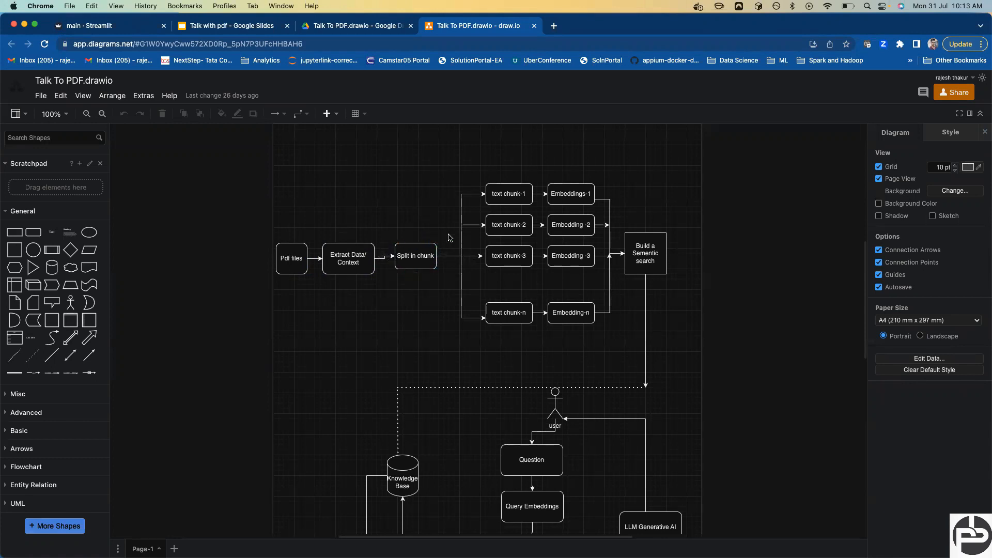
pyautogui.moveTo(545, 220)
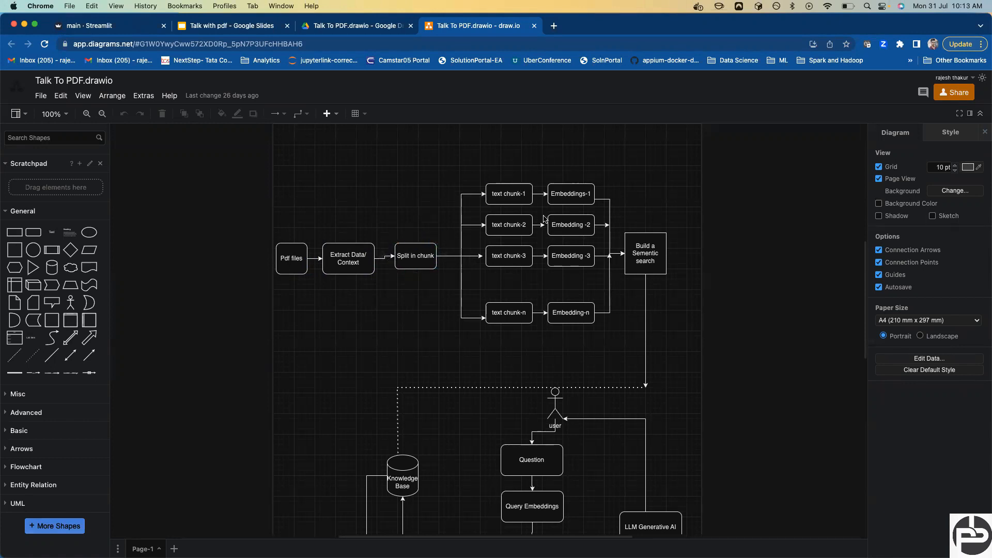
pyautogui.click(415, 255)
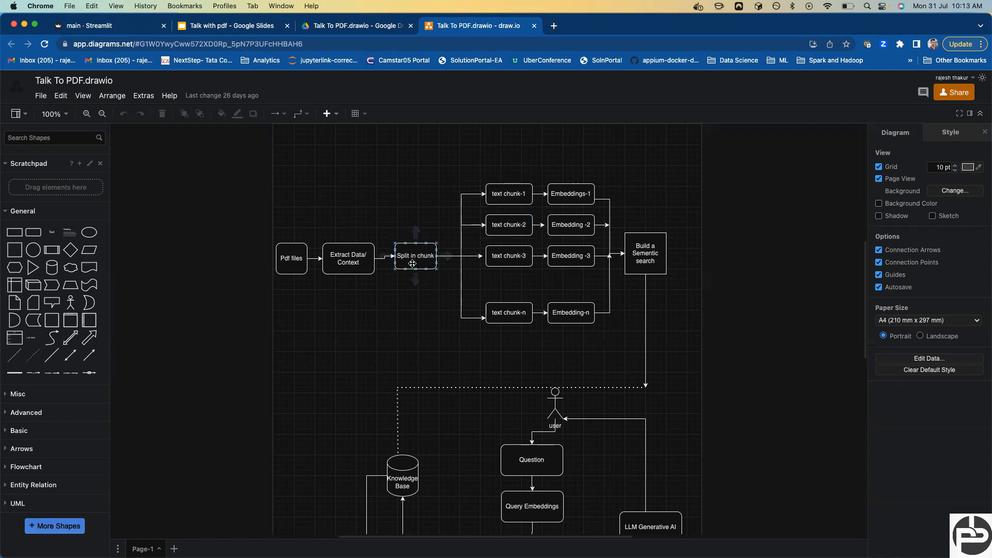
pyautogui.click(347, 258)
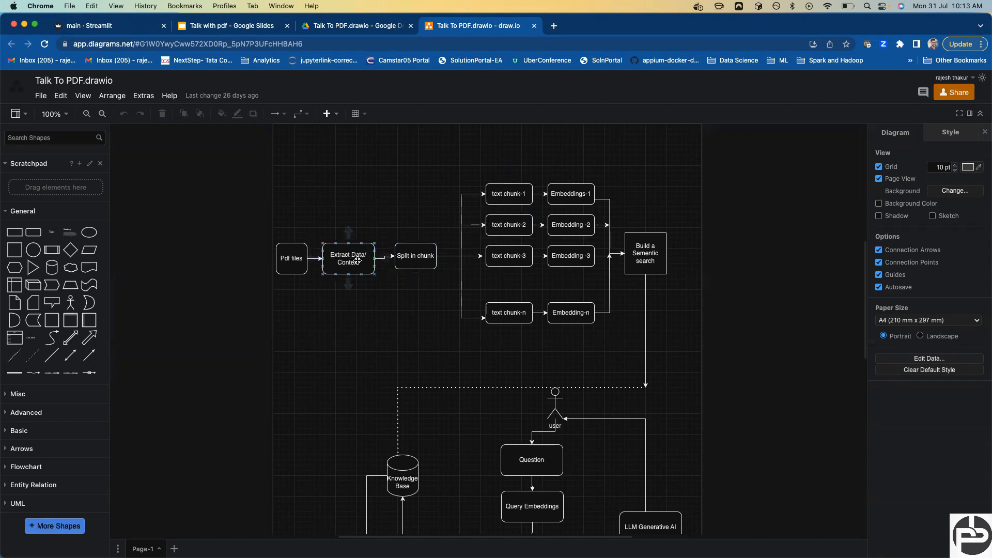
pyautogui.click(415, 256)
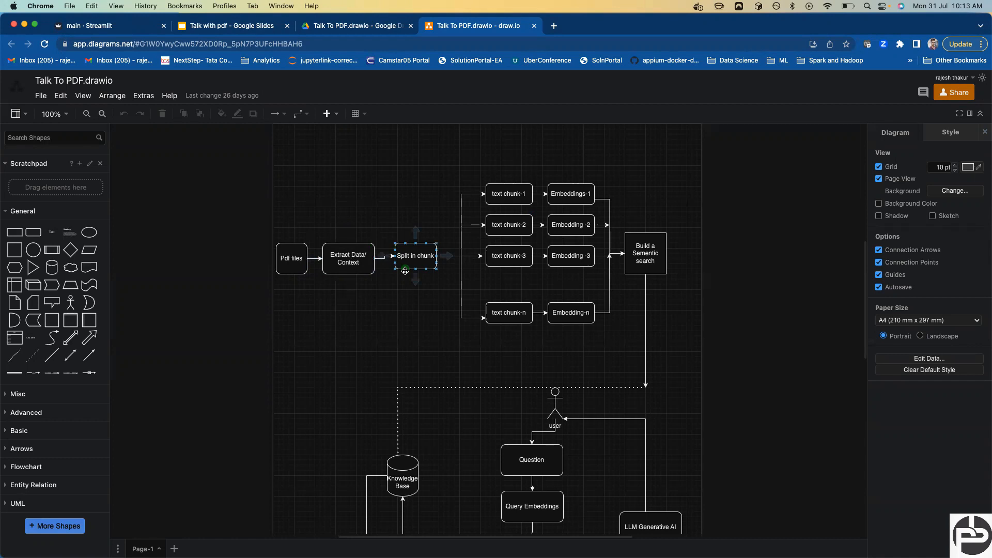
pyautogui.click(508, 193)
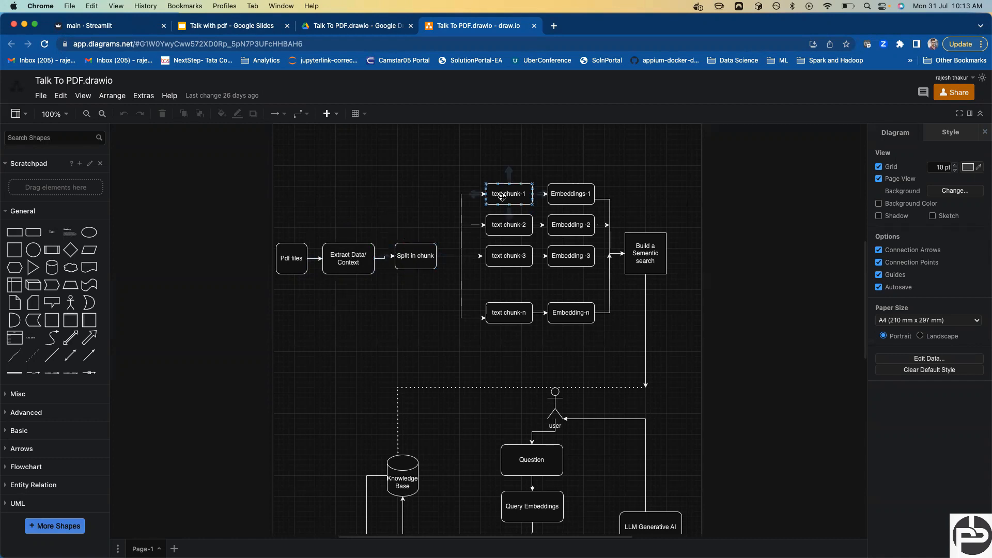
pyautogui.click(414, 234)
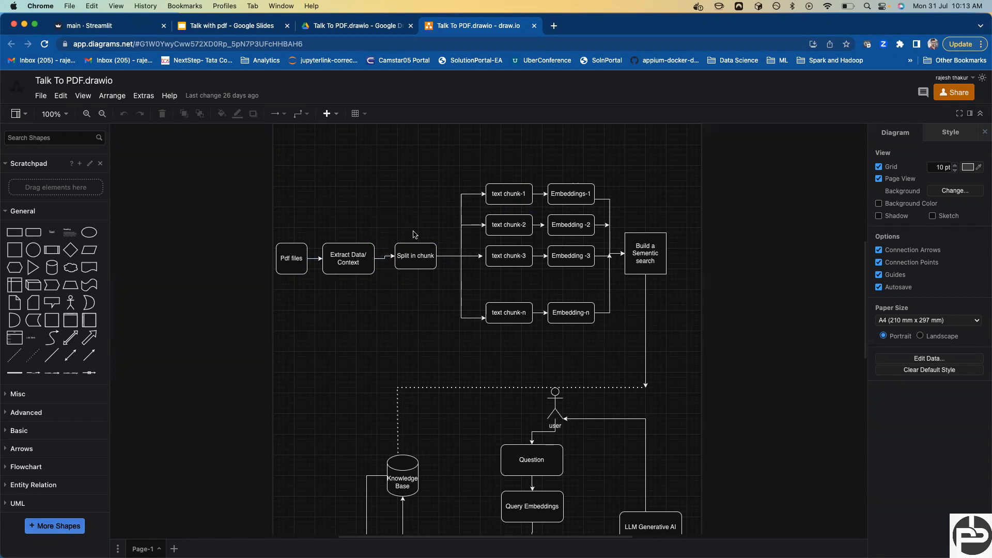
pyautogui.click(508, 256)
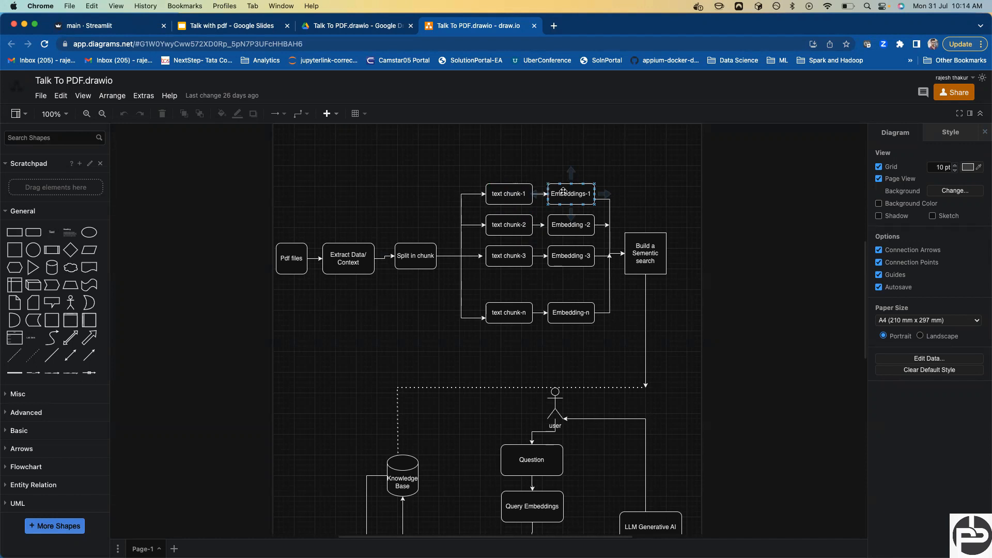
pyautogui.moveTo(557, 197)
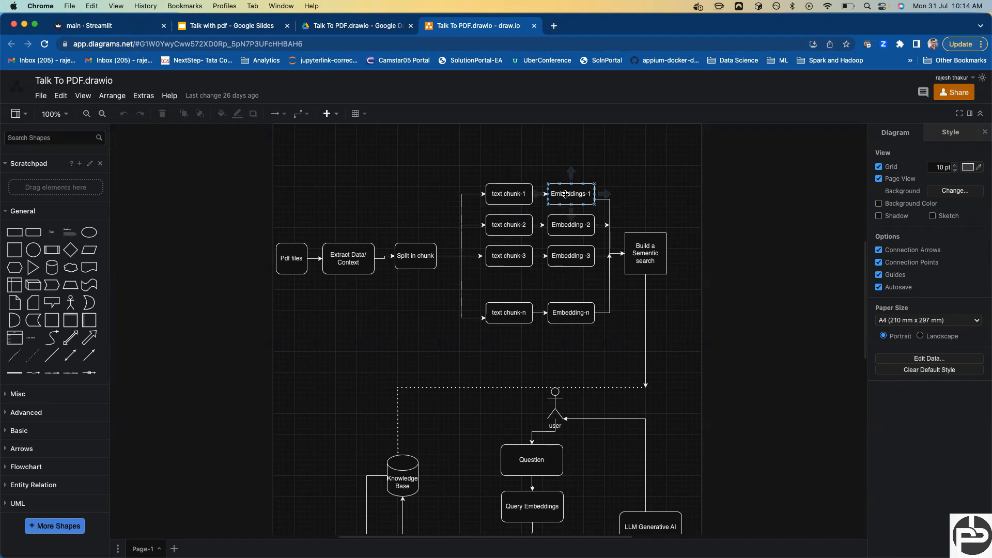
pyautogui.click(569, 256)
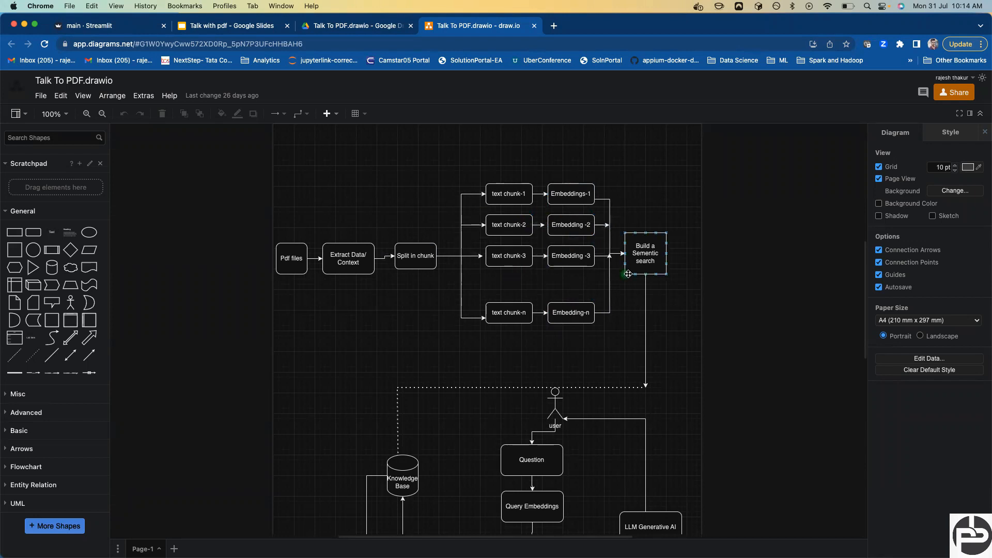
pyautogui.moveTo(654, 265)
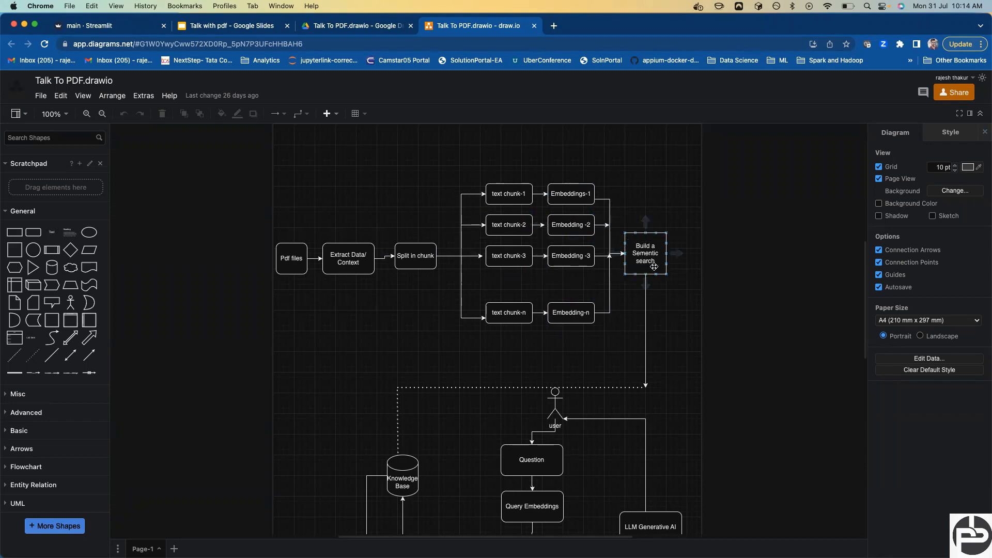
pyautogui.scroll(-3)
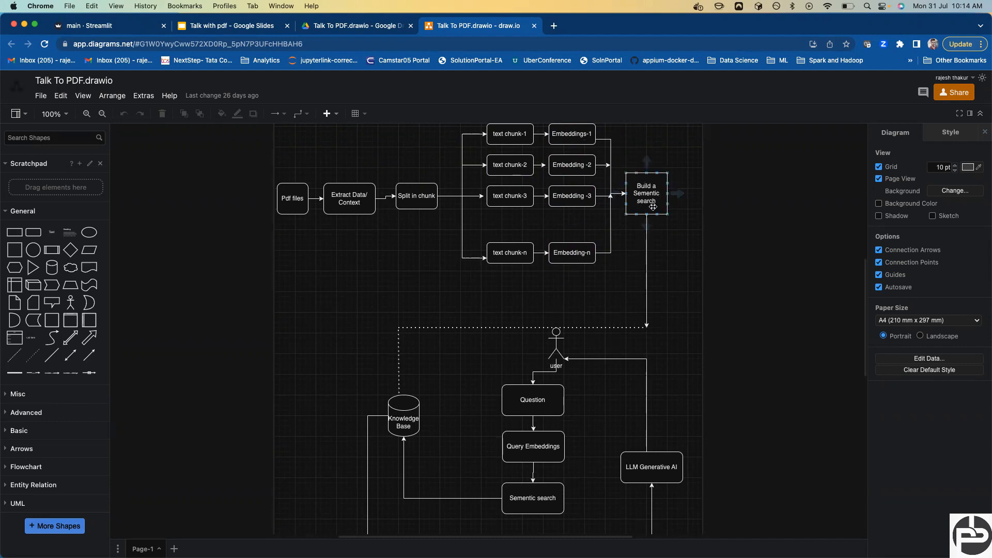
pyautogui.scroll(-3)
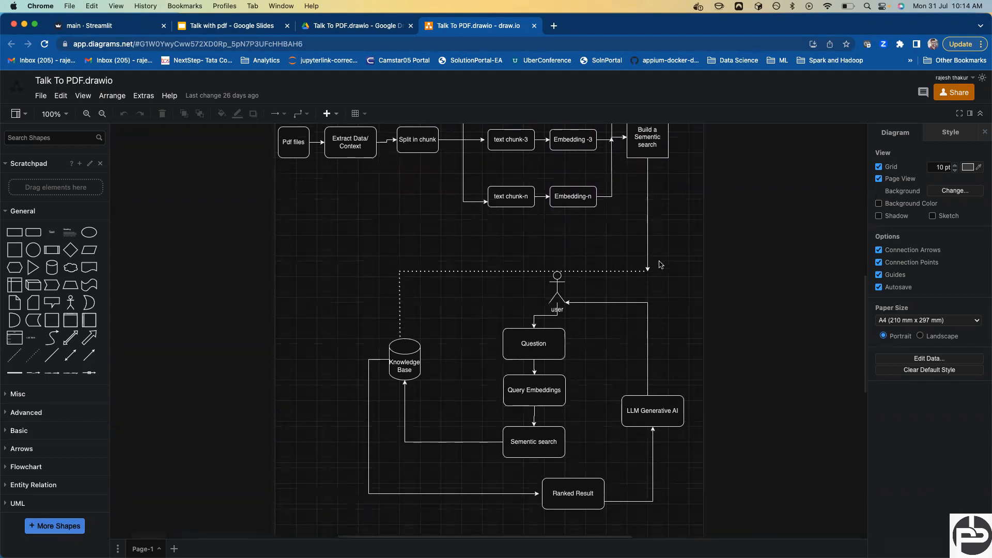
pyautogui.click(404, 357)
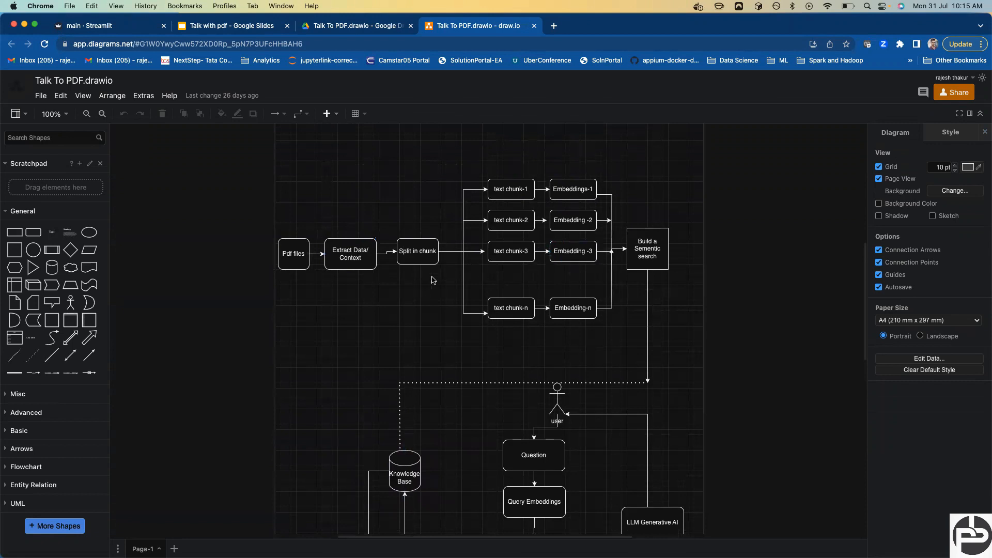
pyautogui.scroll(-3)
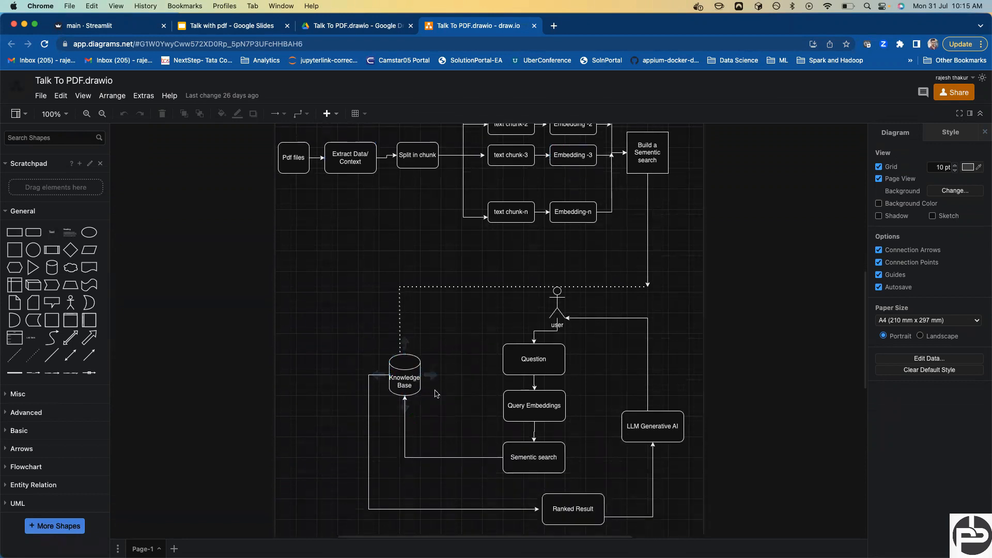
pyautogui.click(404, 374)
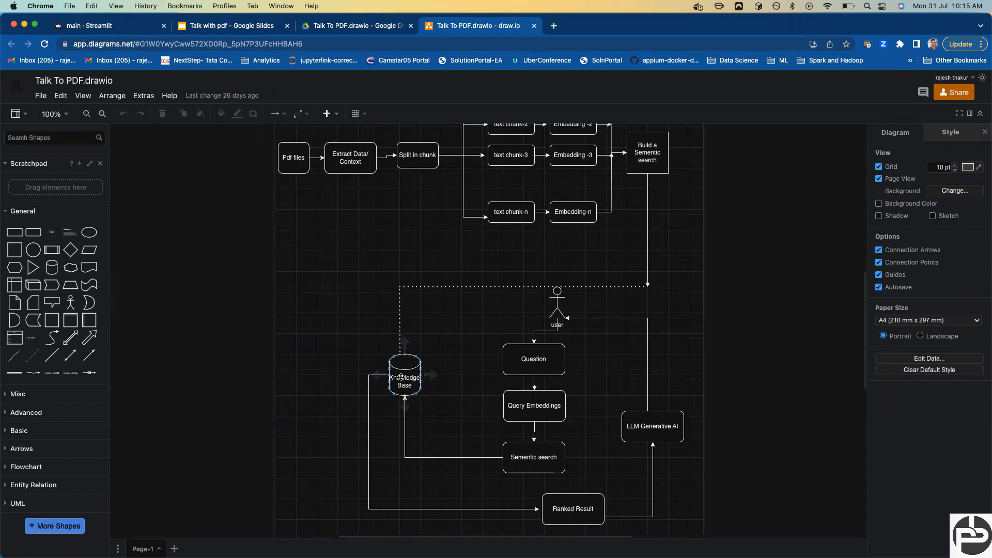
pyautogui.click(533, 358)
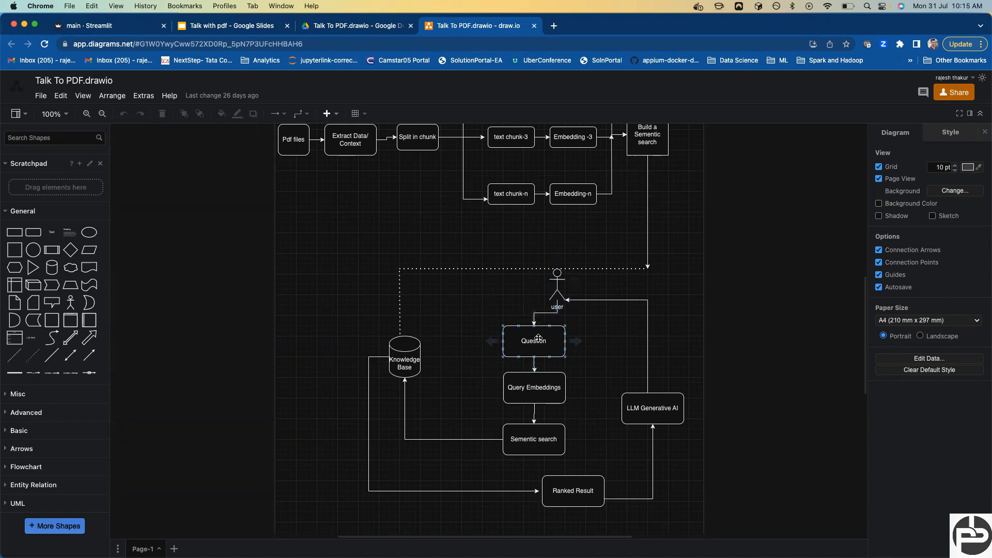
pyautogui.click(572, 322)
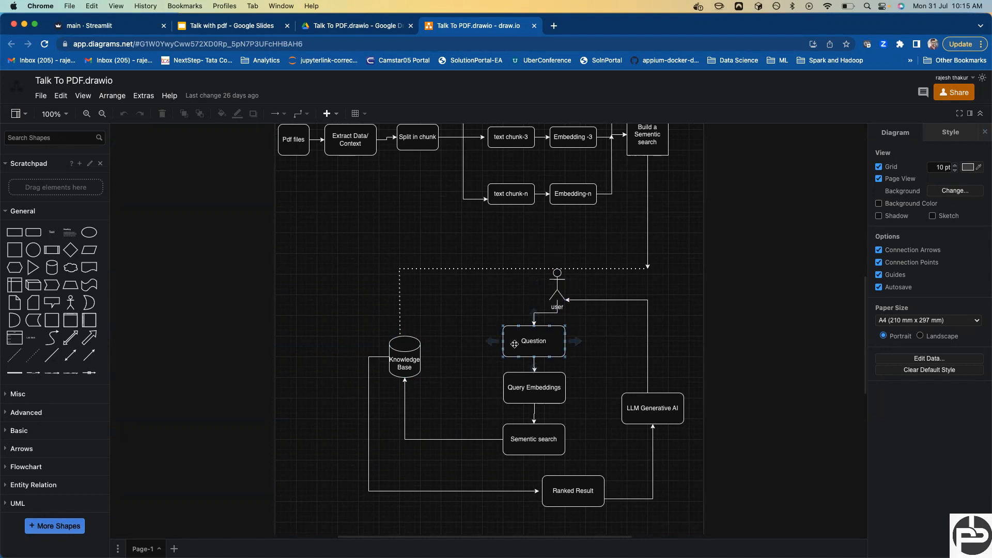
pyautogui.click(534, 387)
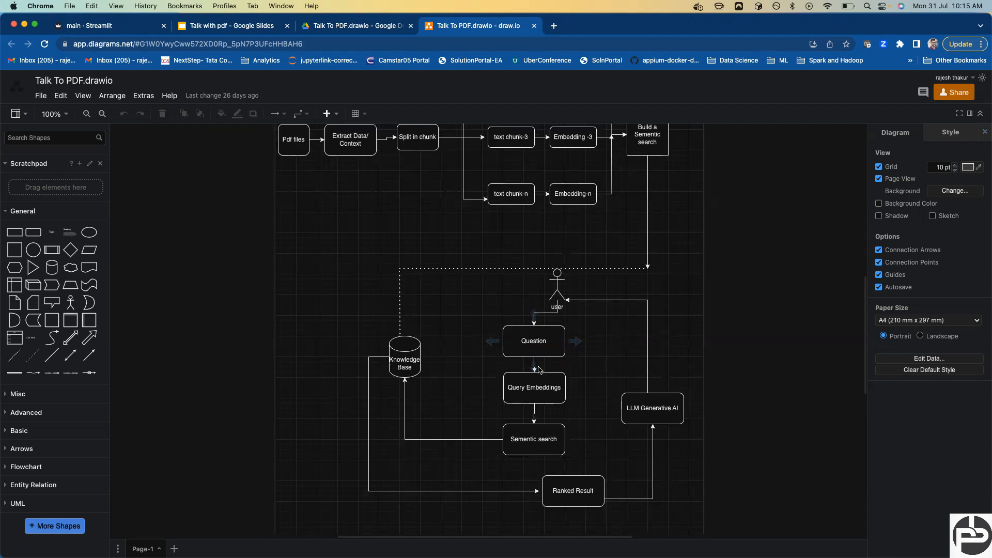
pyautogui.click(533, 341)
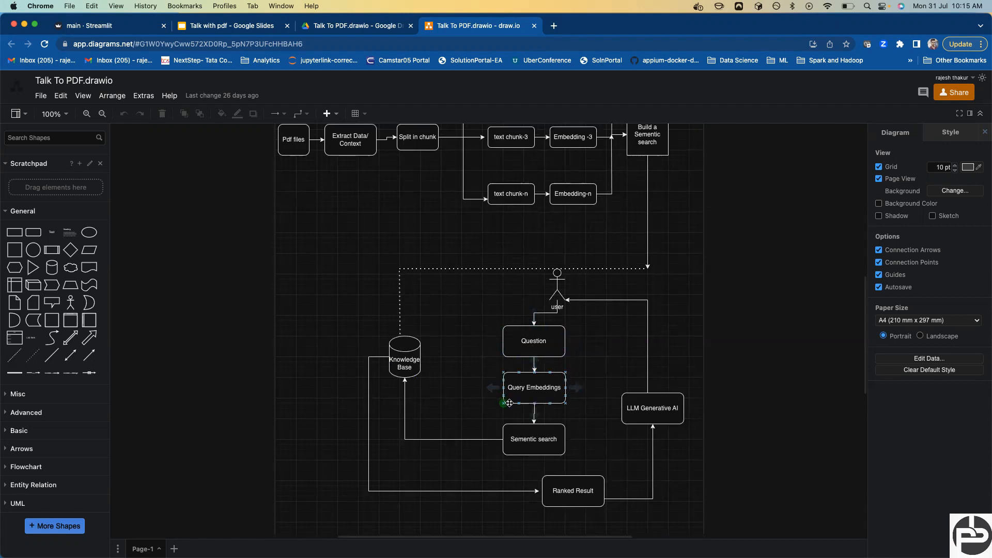
pyautogui.click(478, 371)
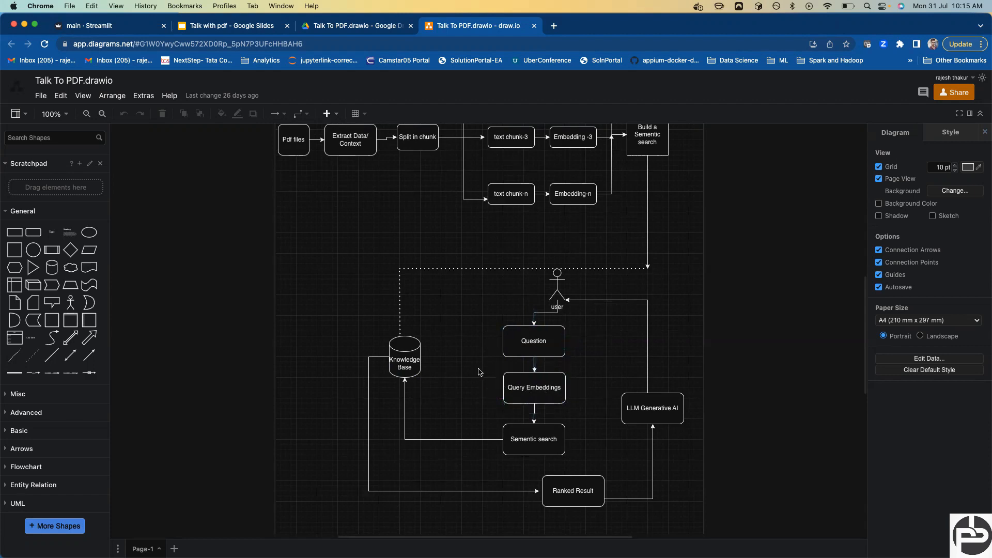
pyautogui.moveTo(534, 439)
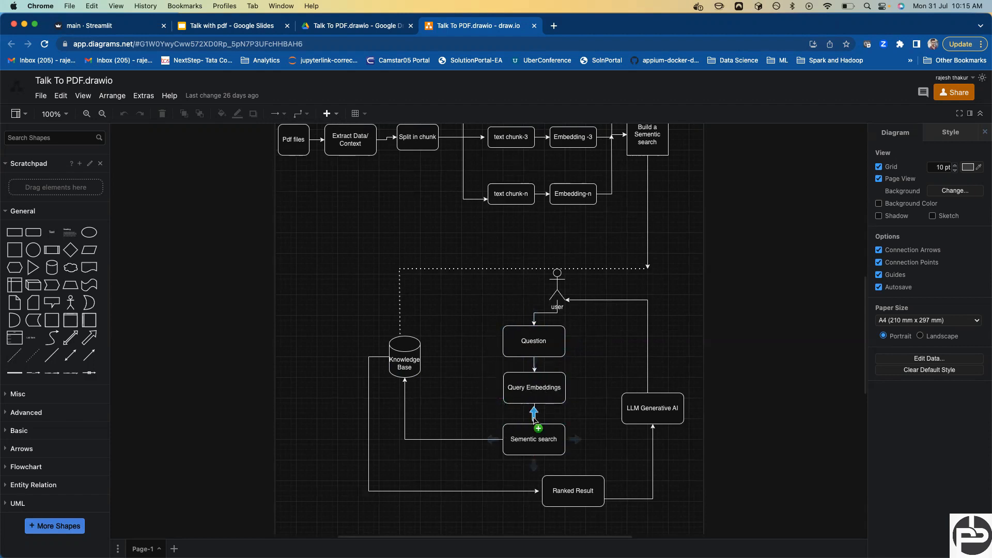
pyautogui.click(533, 439)
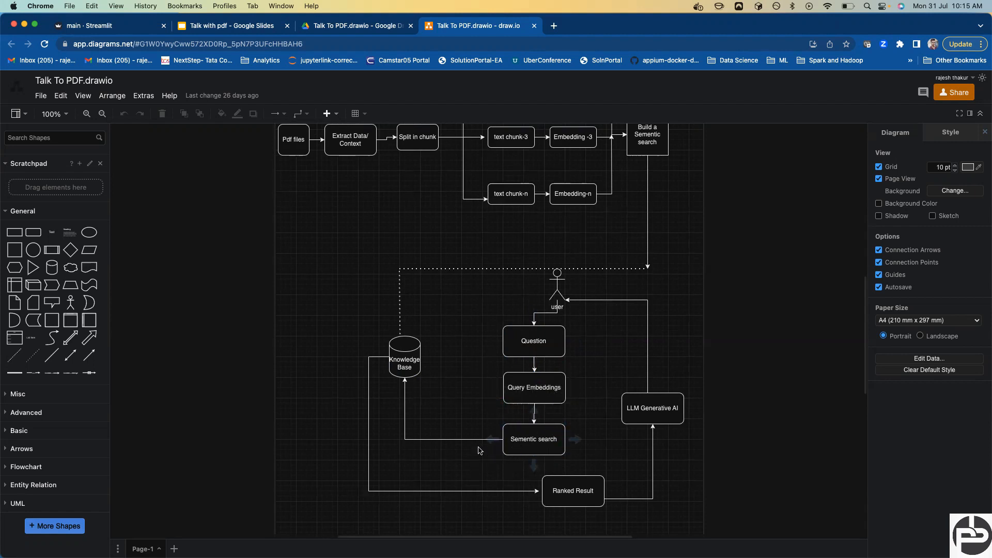
pyautogui.click(404, 357)
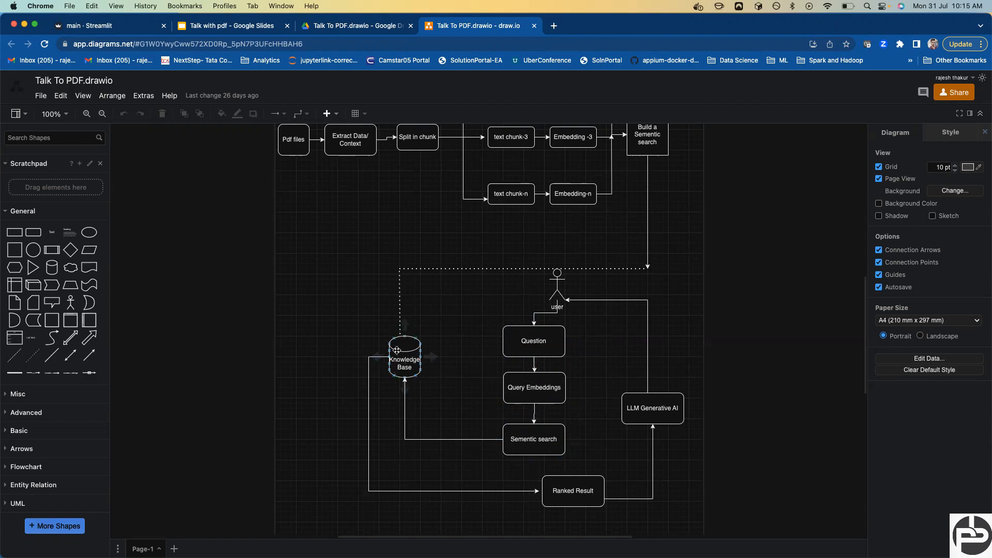
pyautogui.click(418, 428)
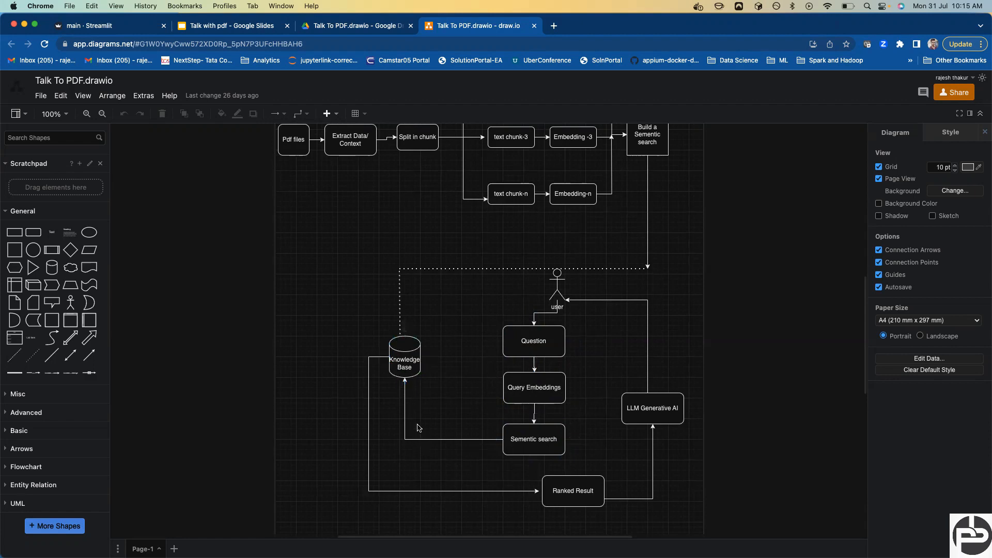
pyautogui.moveTo(424, 392)
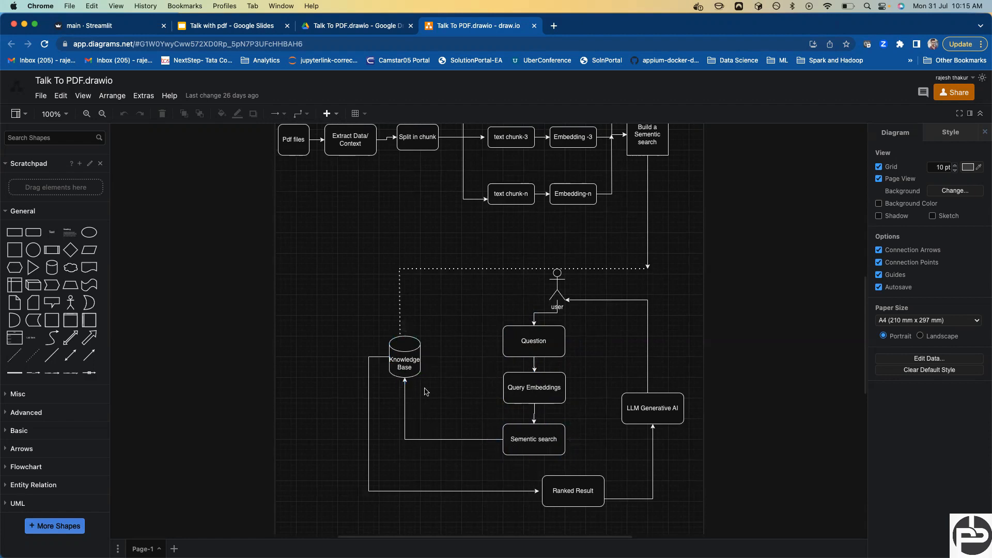
pyautogui.moveTo(450, 497)
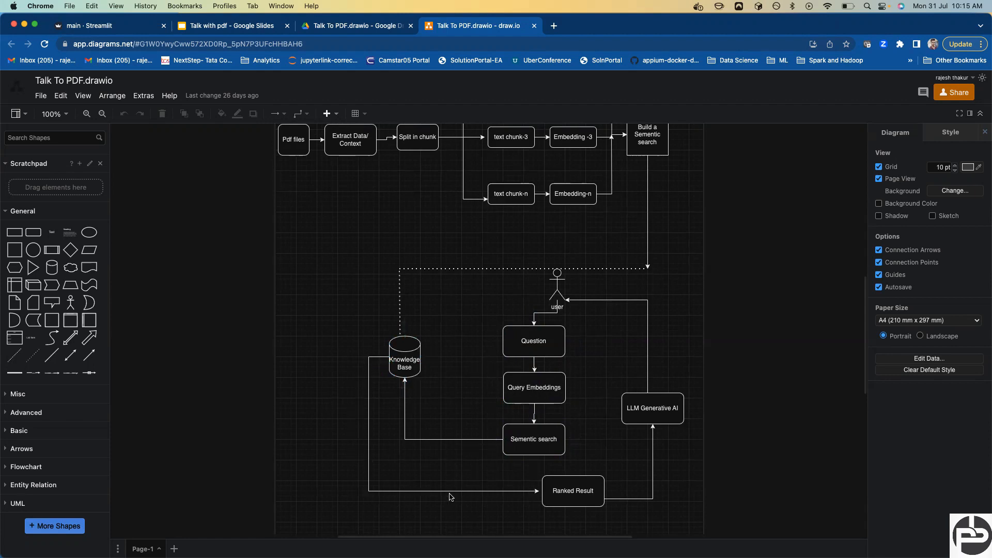
pyautogui.click(572, 490)
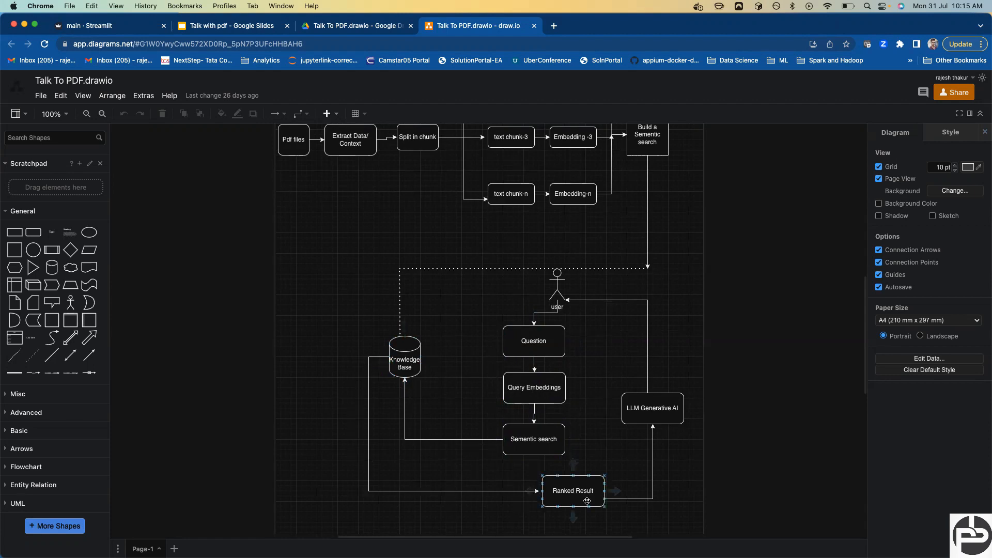
pyautogui.click(534, 439)
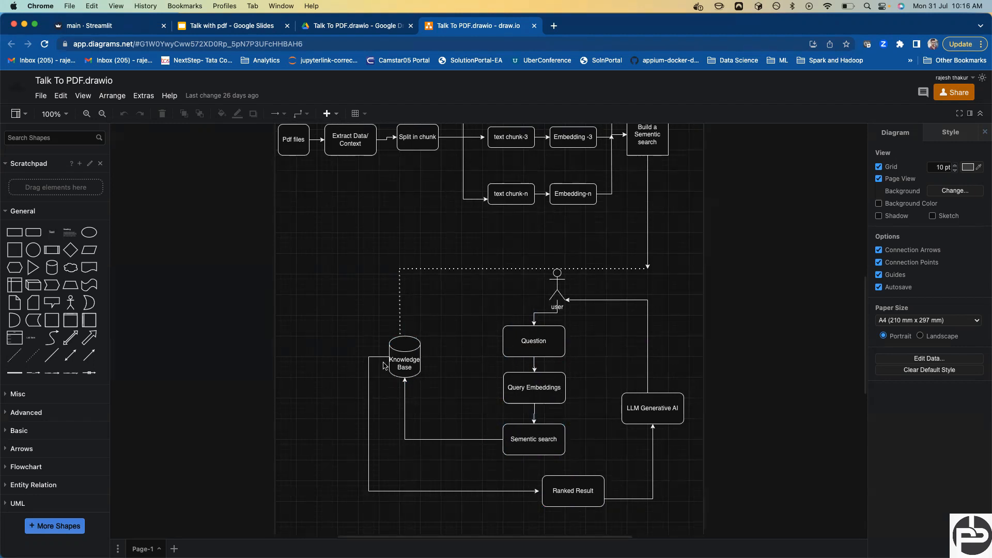
pyautogui.moveTo(359, 380)
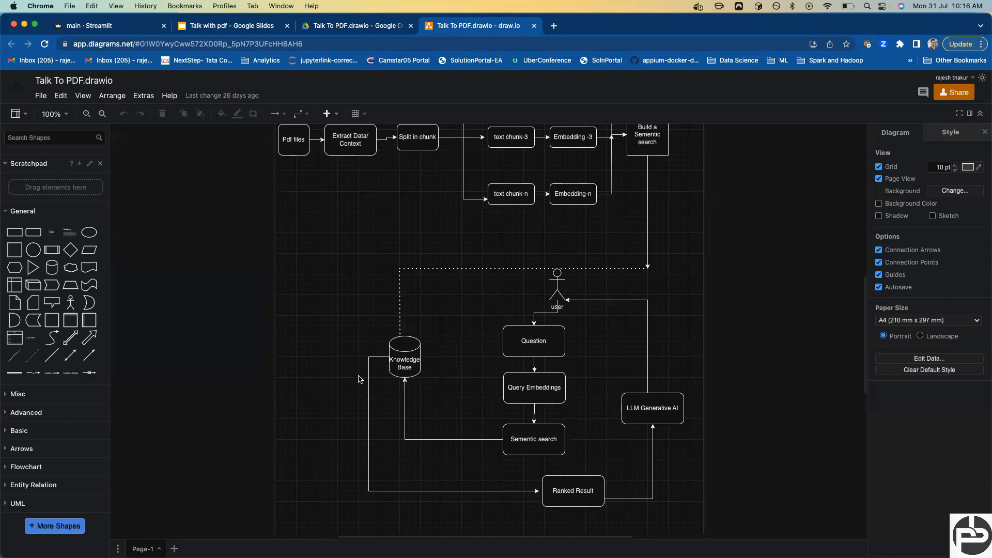
pyautogui.click(572, 491)
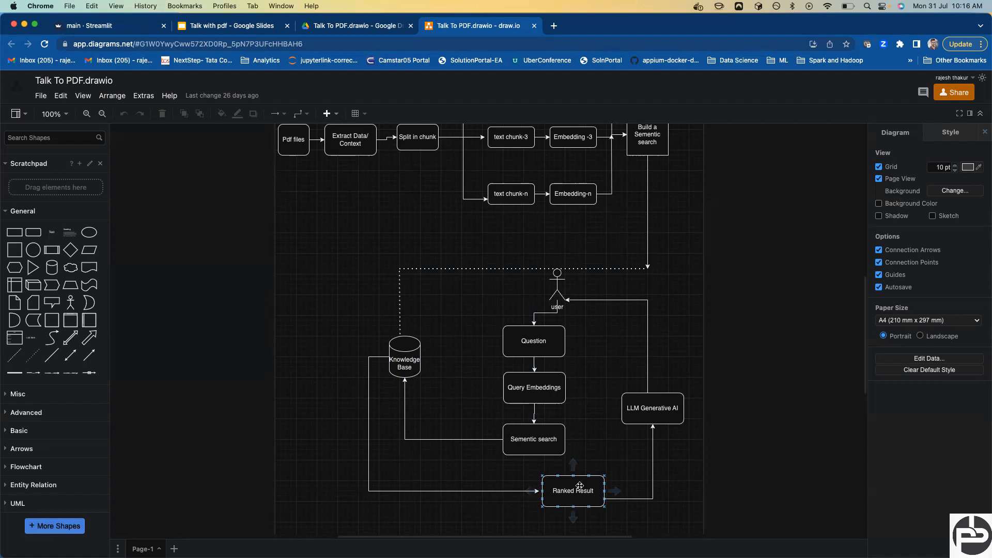
pyautogui.click(540, 517)
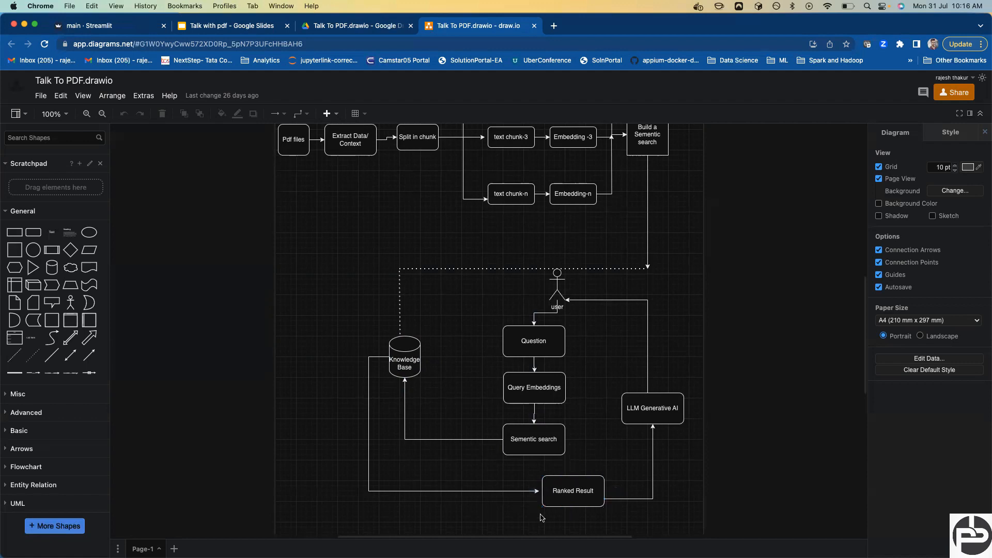
pyautogui.moveTo(542, 492)
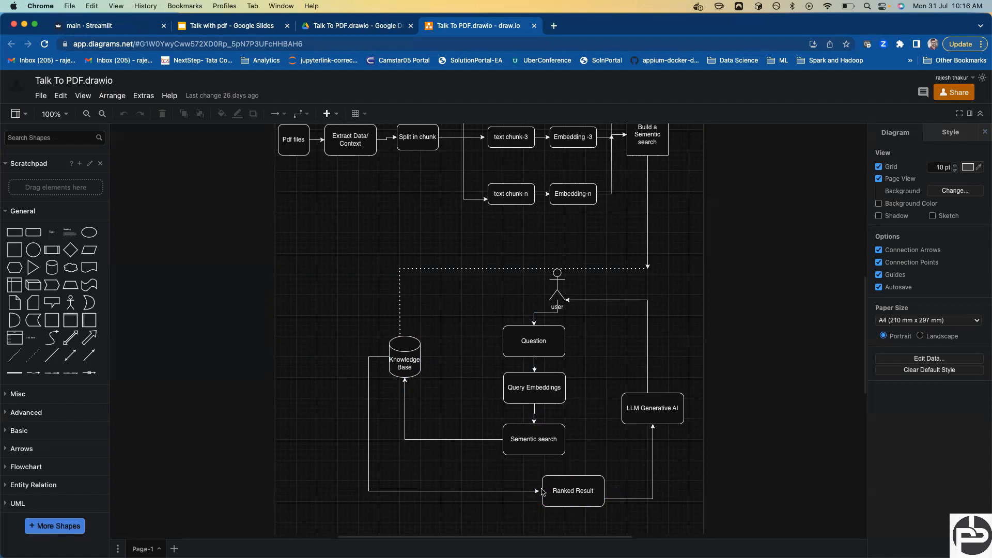
pyautogui.click(572, 491)
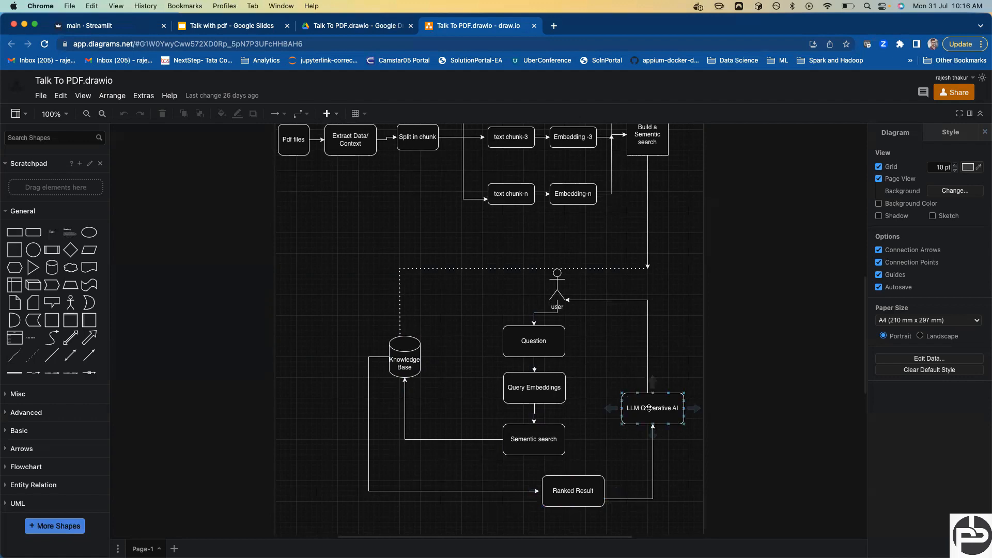
pyautogui.click(572, 490)
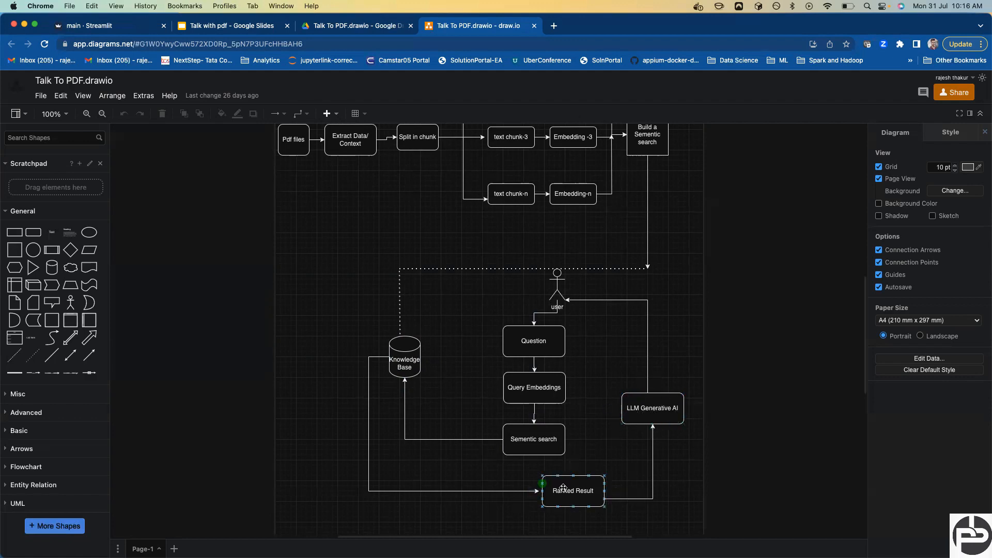
pyautogui.click(652, 408)
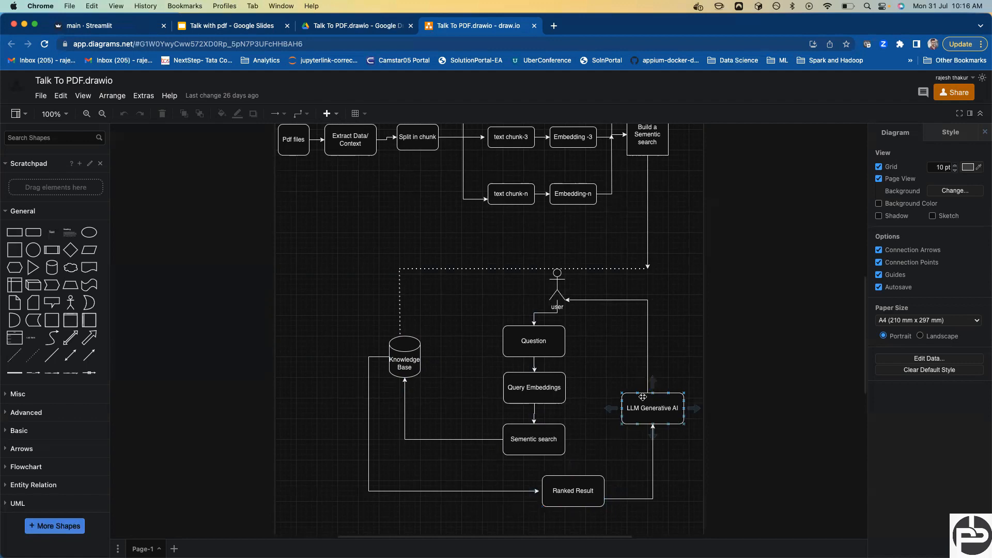
pyautogui.click(617, 310)
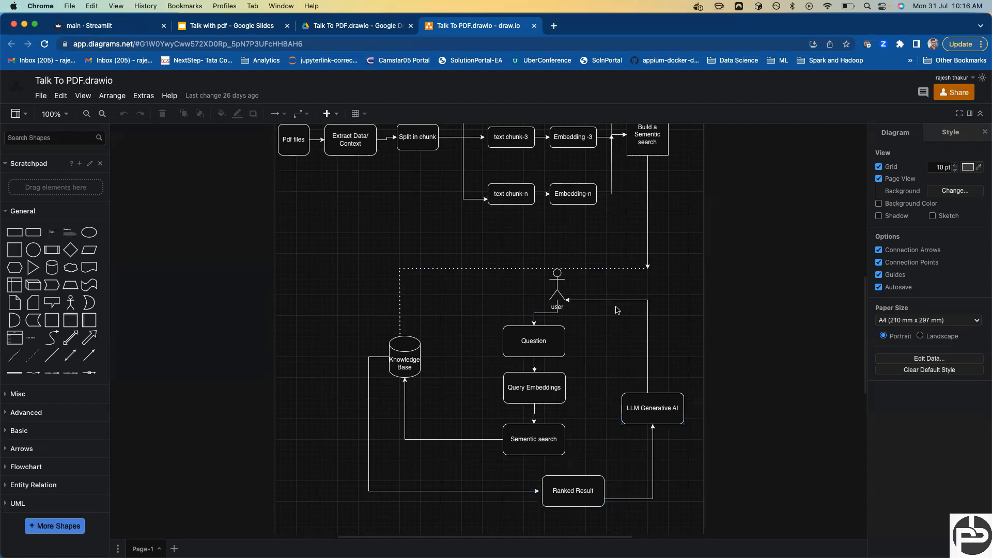
pyautogui.moveTo(584, 299)
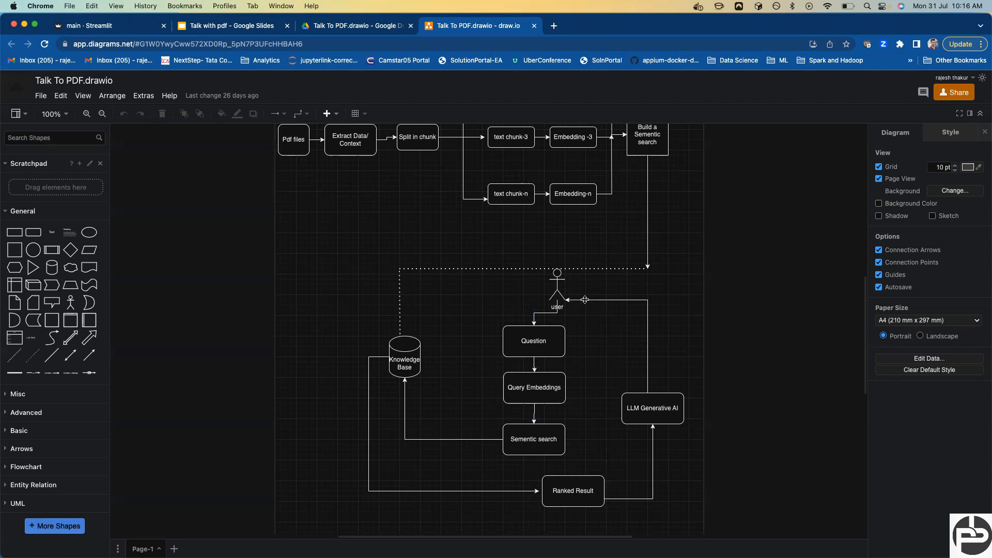
pyautogui.moveTo(557, 304)
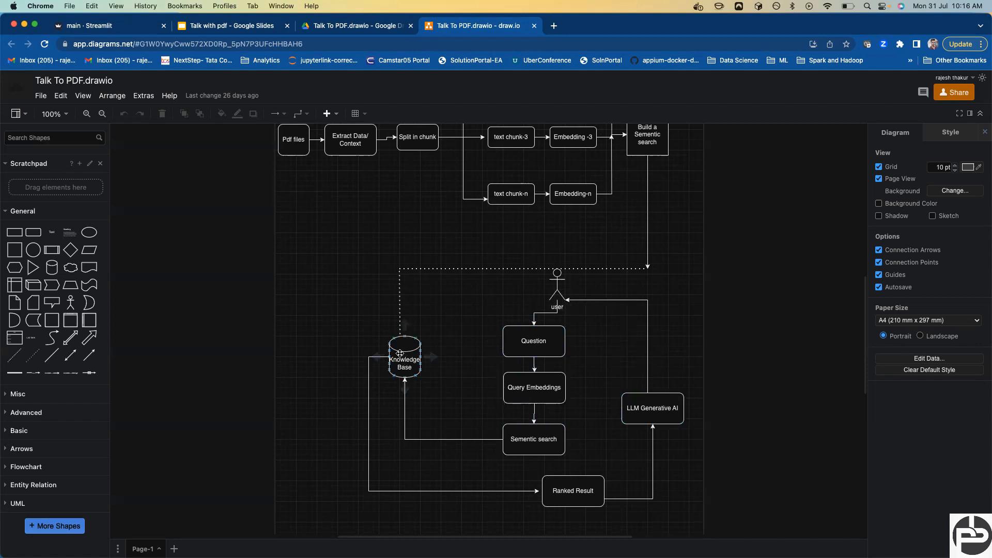
pyautogui.click(496, 160)
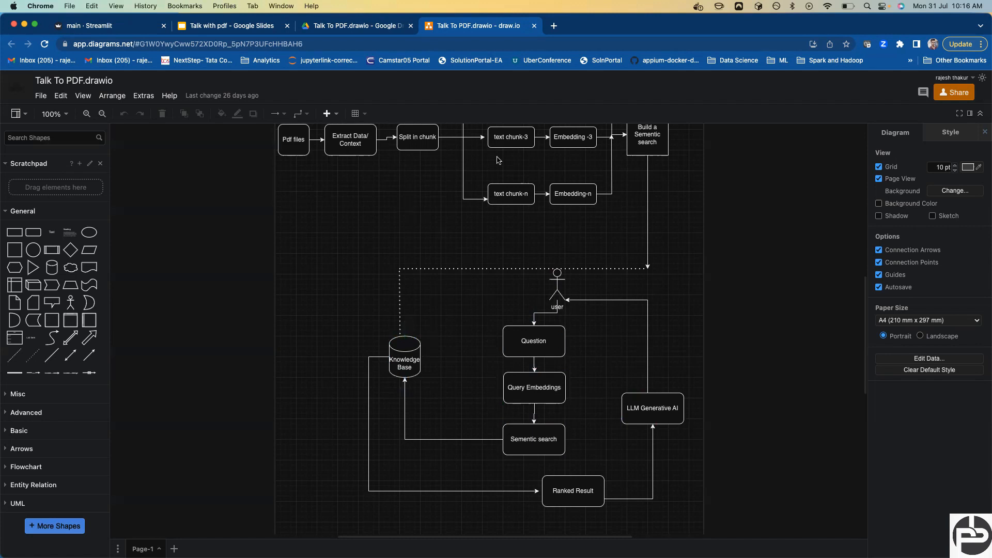
pyautogui.scroll(-3)
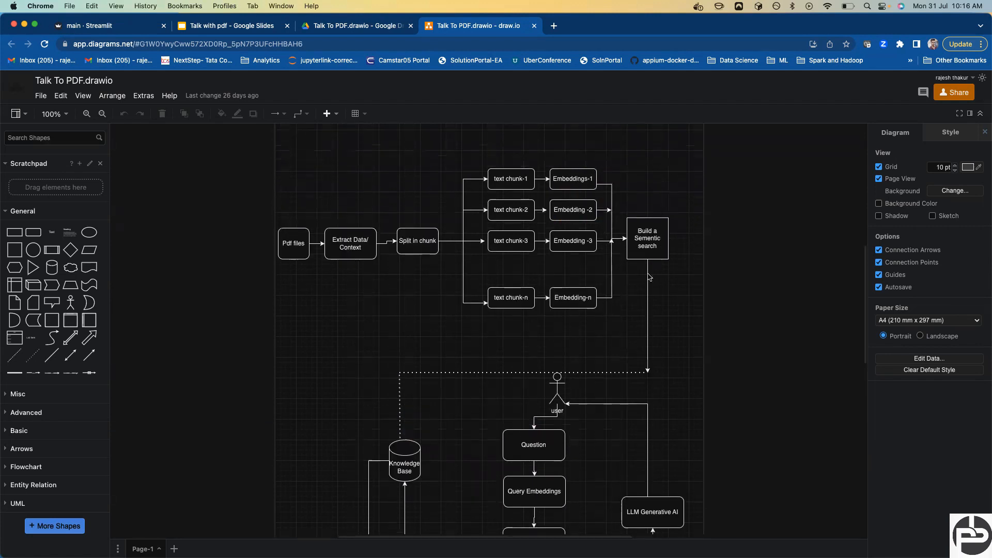
pyautogui.scroll(-3)
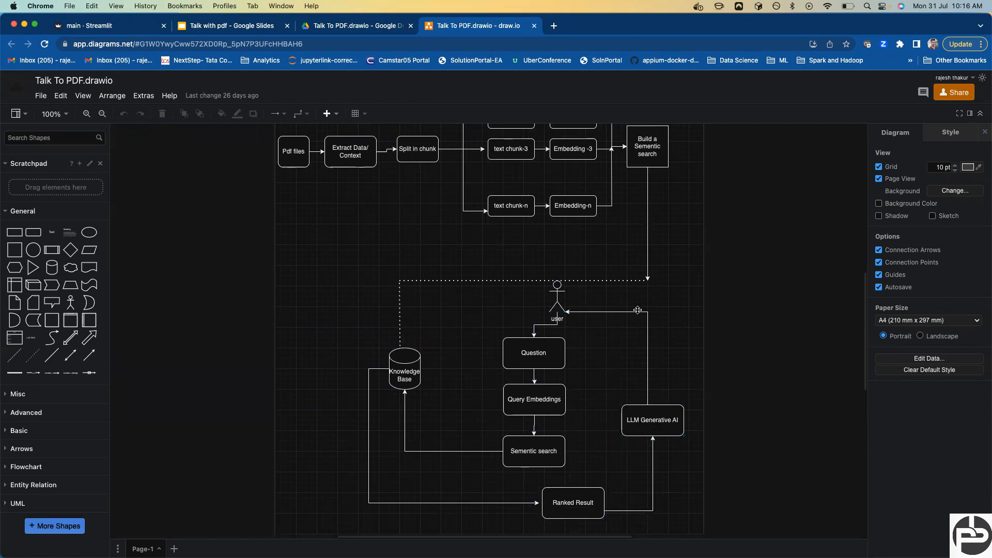
pyautogui.moveTo(555, 293)
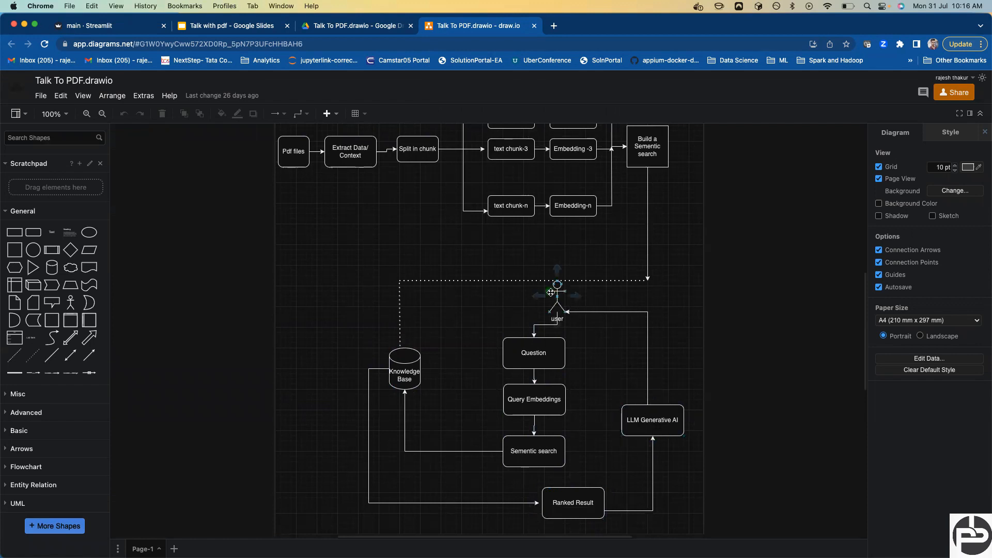
pyautogui.moveTo(576, 346)
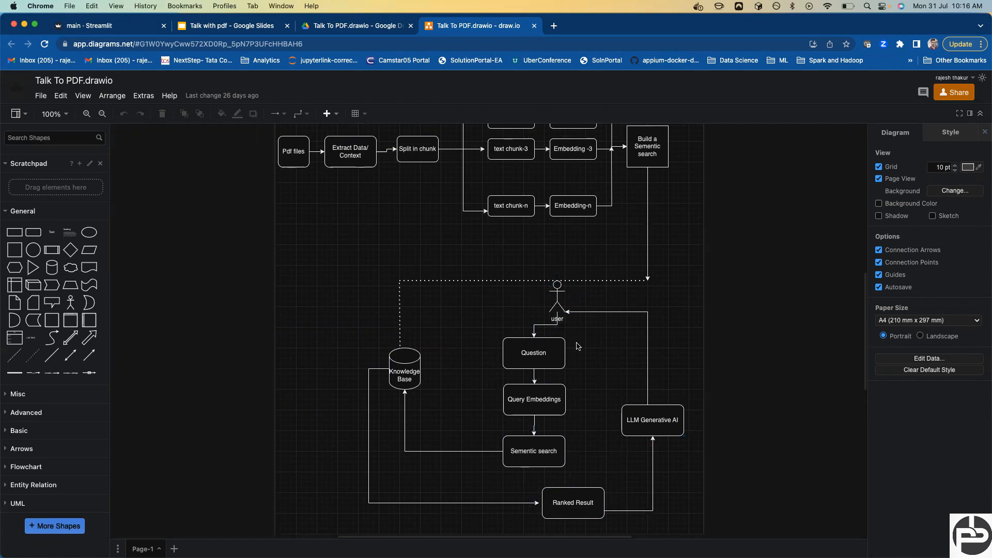
pyautogui.moveTo(594, 341)
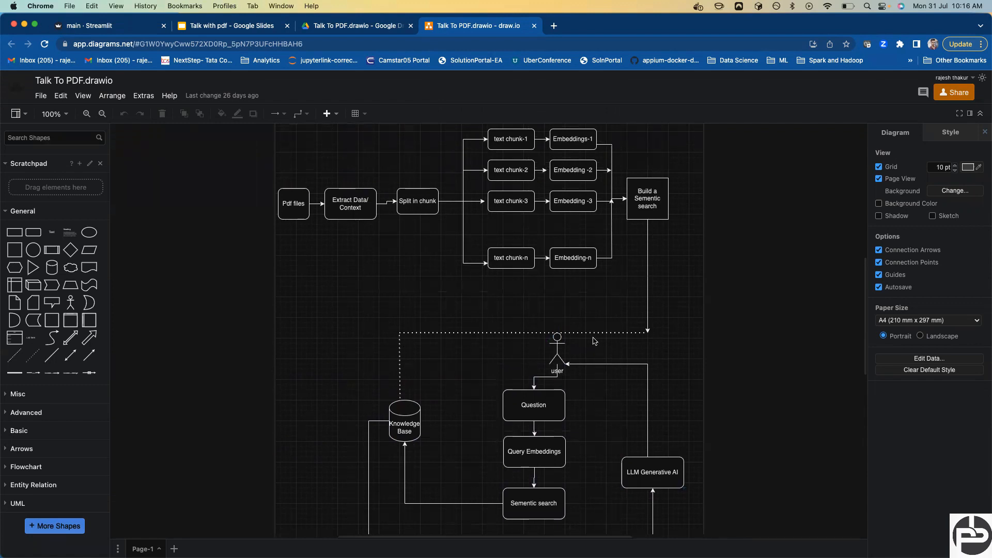
pyautogui.click(417, 201)
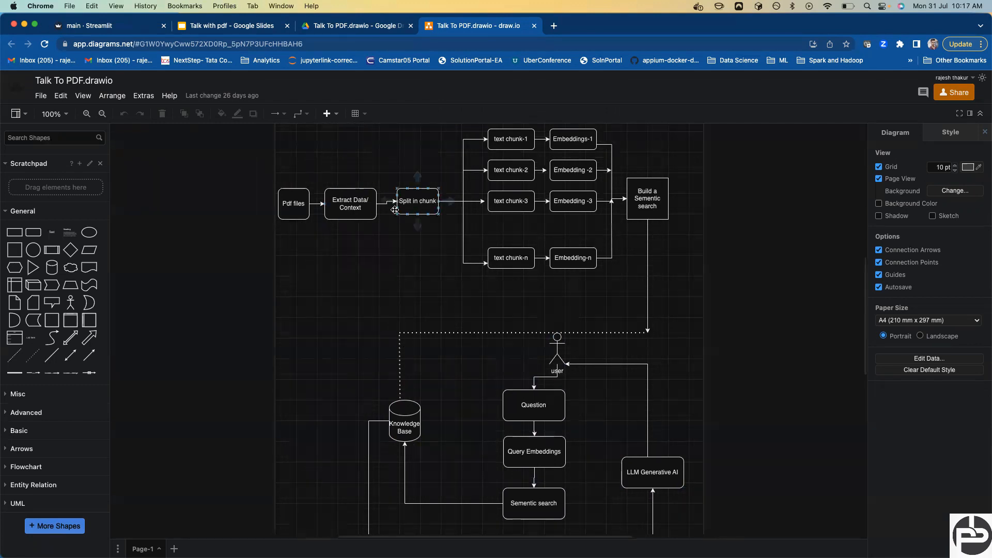
pyautogui.scroll(-3)
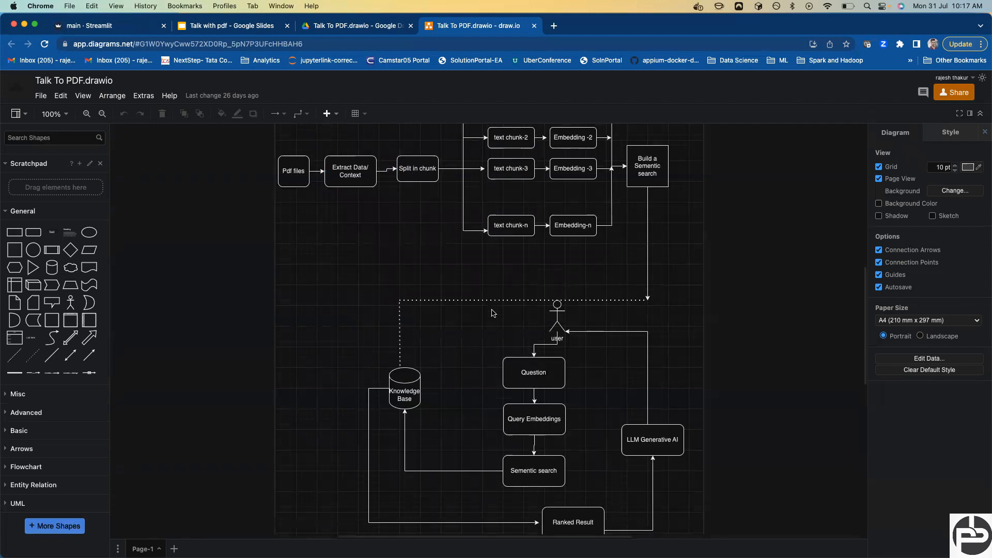